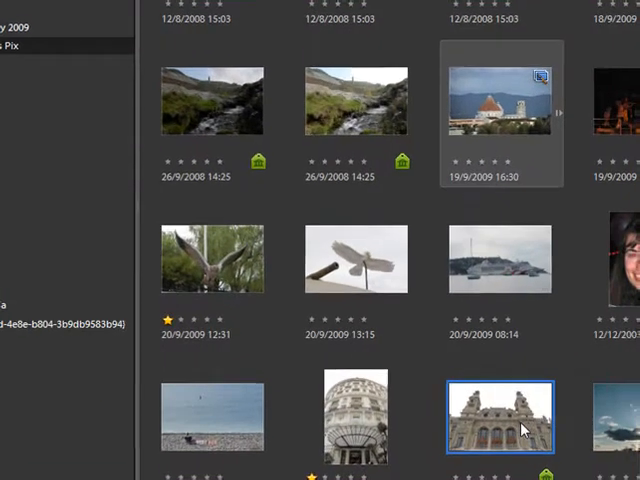
Step: Bring up the context menu on the ornate building photo in the Organizer
right_click(500, 416)
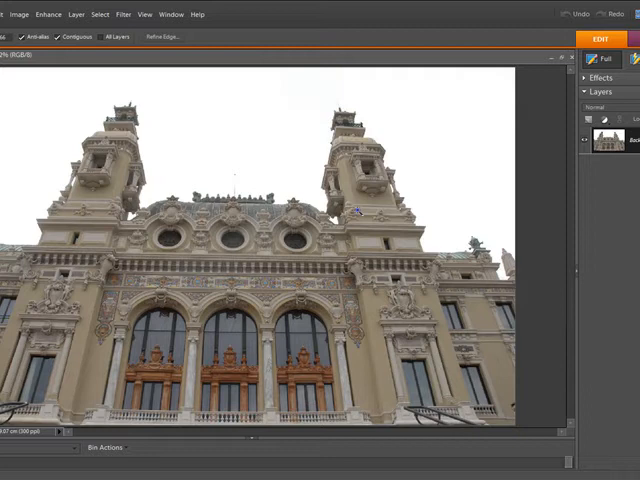
mouse_move(356, 210)
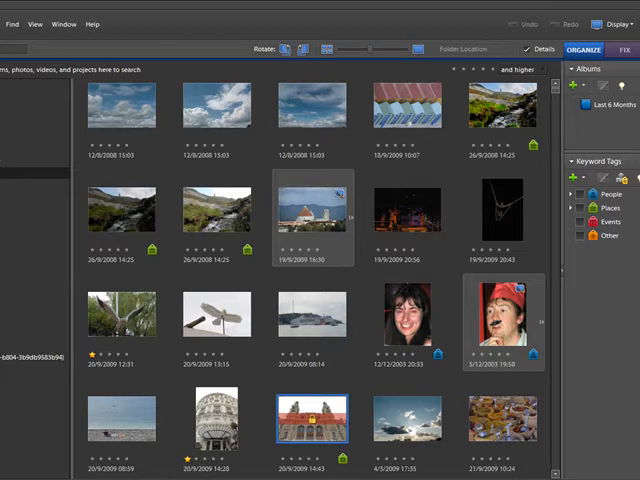
Step: Select the blue cloudy sky photo in the Organizer to open it in the Editor
left_click(312, 104)
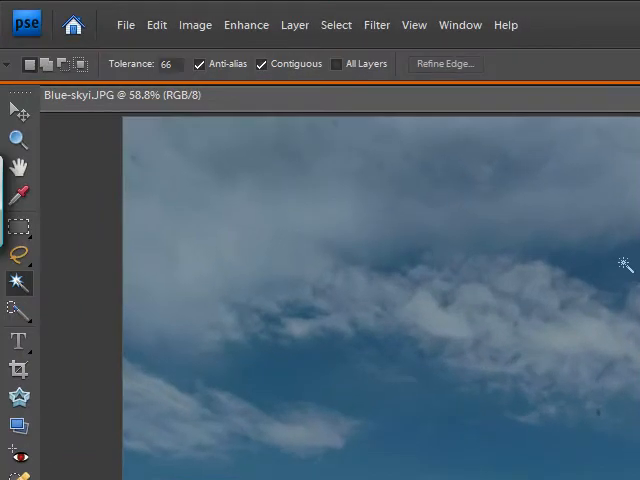
mouse_move(238, 300)
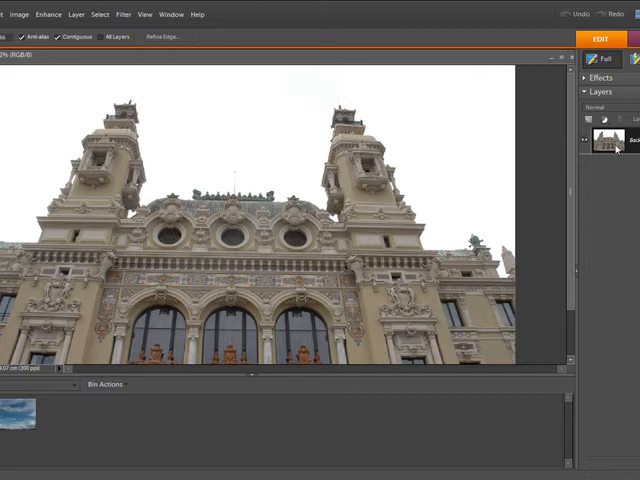
mouse_move(612, 144)
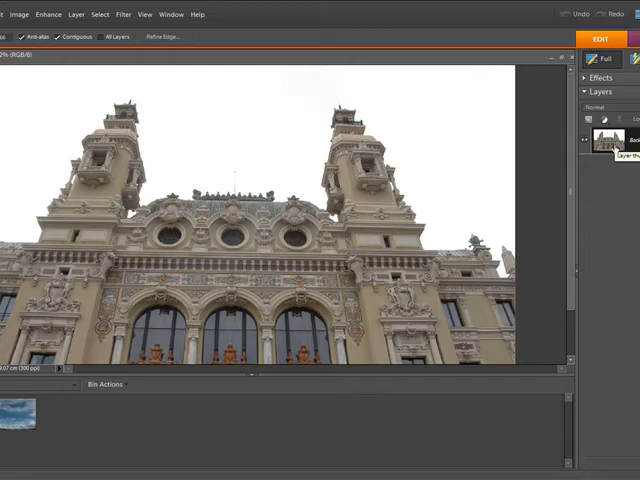
Step: Show the Window menu to bring up the Layers panel
left_click(172, 14)
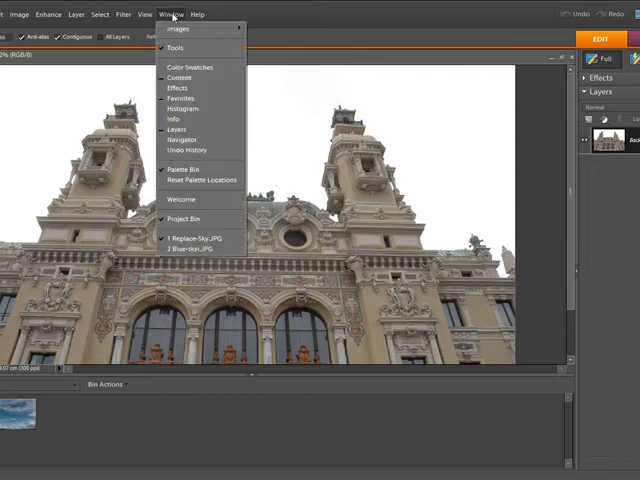
mouse_move(172, 120)
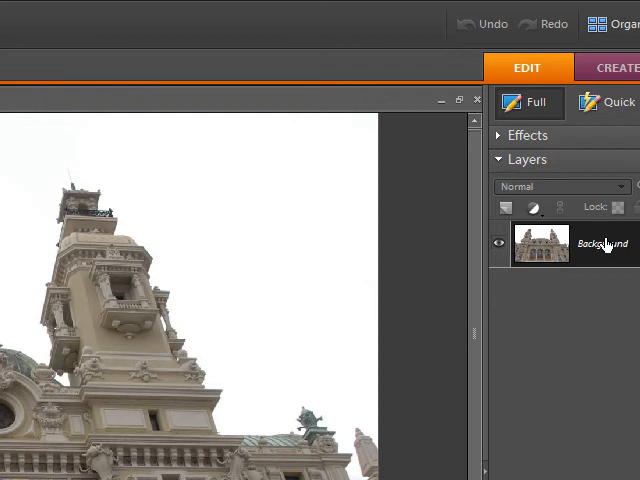
mouse_move(552, 252)
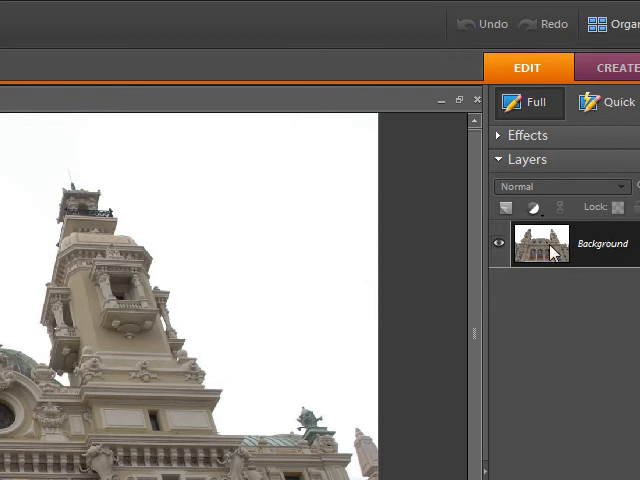
mouse_move(540, 248)
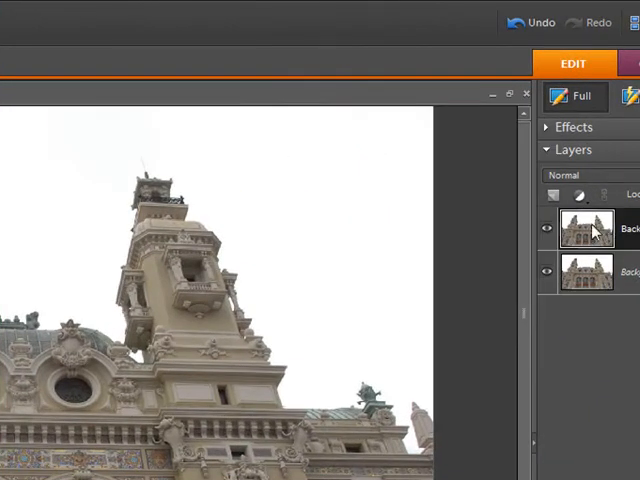
mouse_move(586, 228)
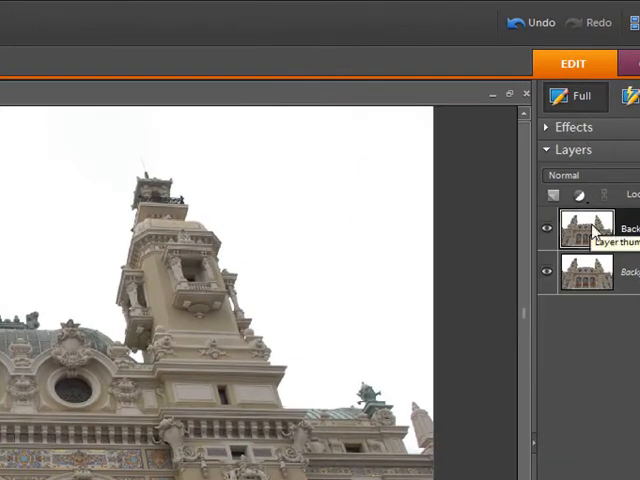
mouse_move(368, 302)
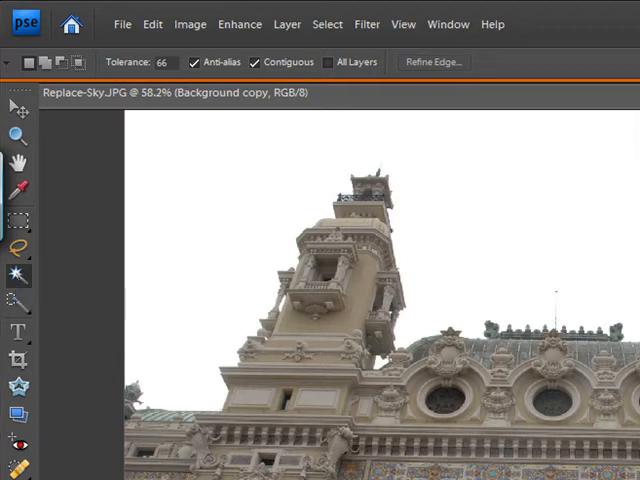
mouse_move(172, 278)
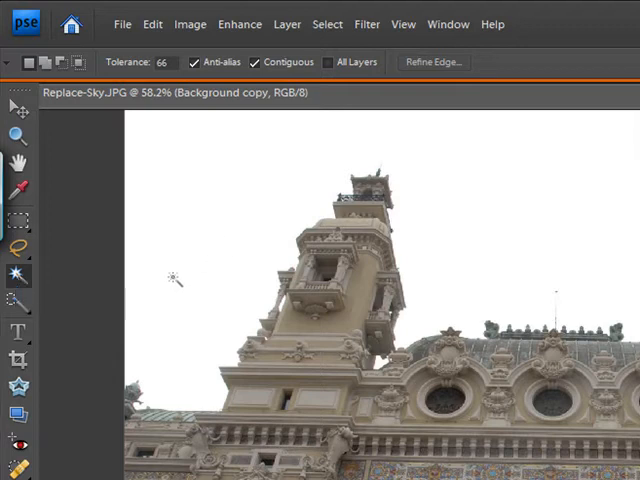
left_click(16, 360)
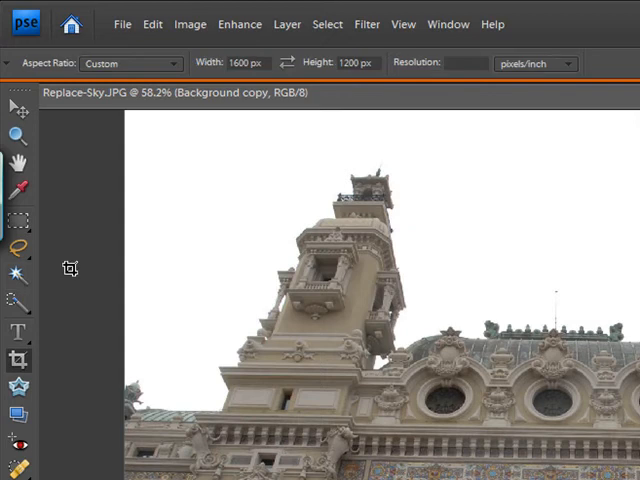
left_click(16, 276)
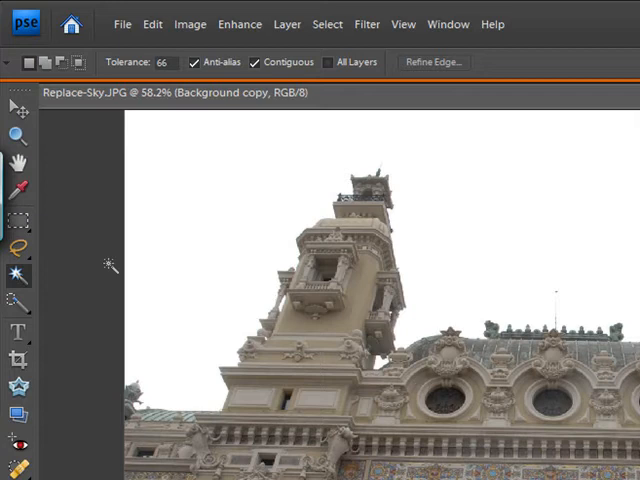
mouse_move(240, 222)
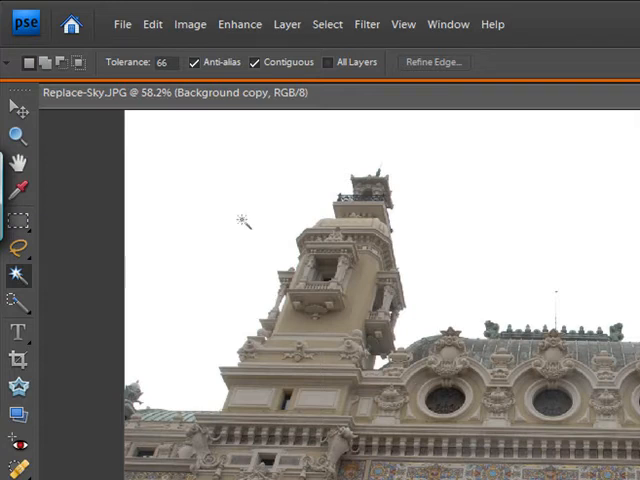
mouse_move(232, 218)
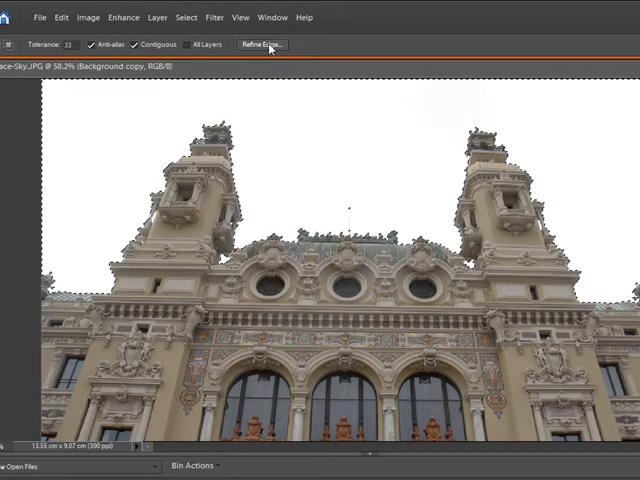
left_click(260, 44)
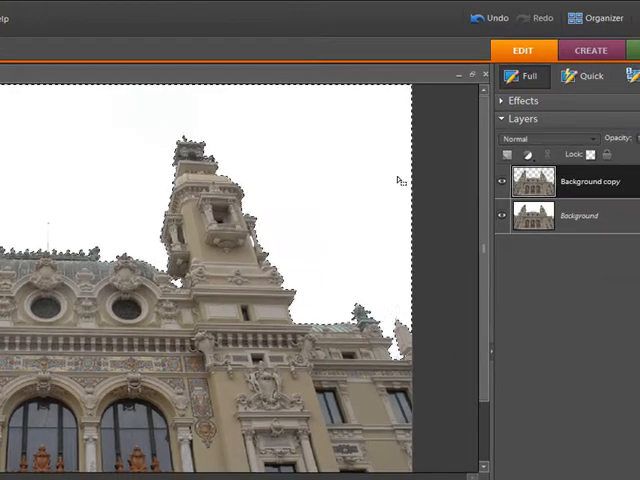
Step: Select the Background copy layer and hide the original Background layer via its eye icon
left_click(584, 180)
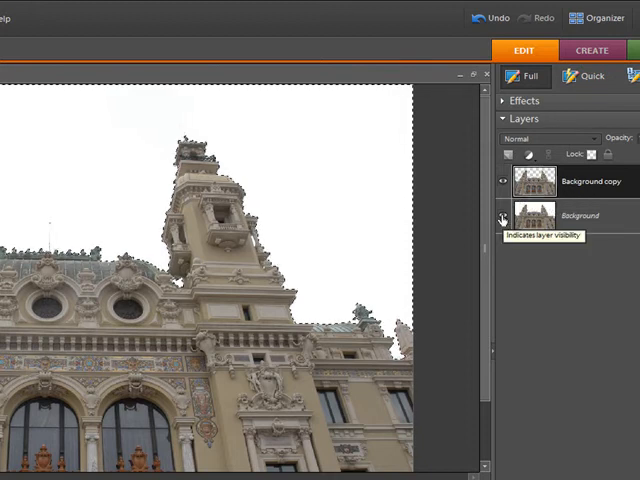
left_click(500, 216)
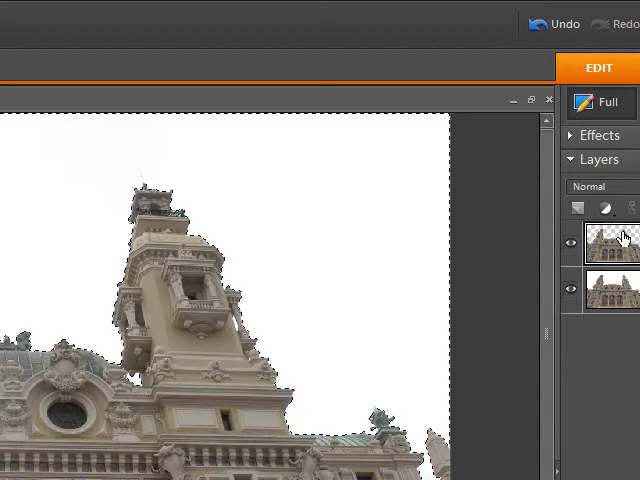
left_click(608, 304)
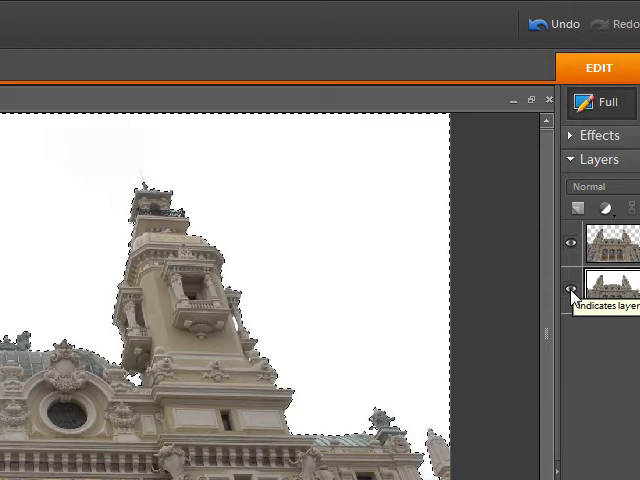
left_click(564, 292)
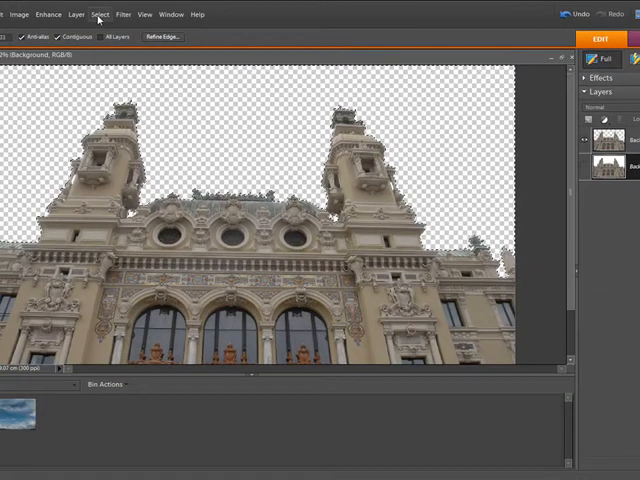
Step: Deselect the sky selection on the building photo
left_click(96, 14)
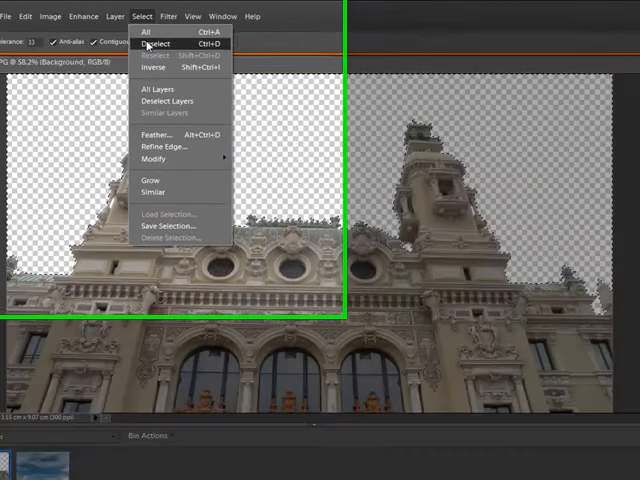
left_click(156, 44)
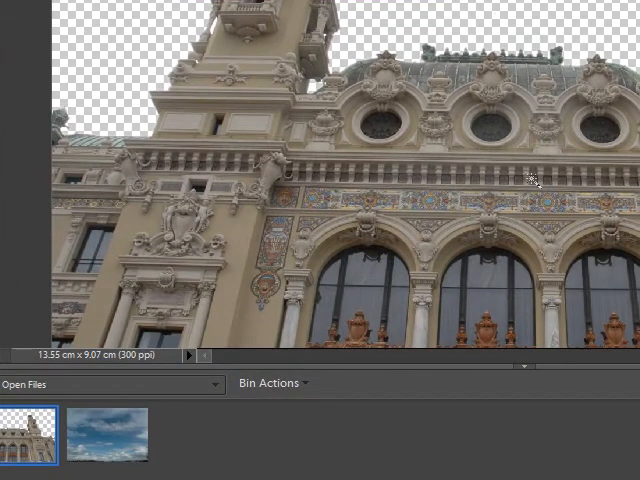
mouse_move(230, 456)
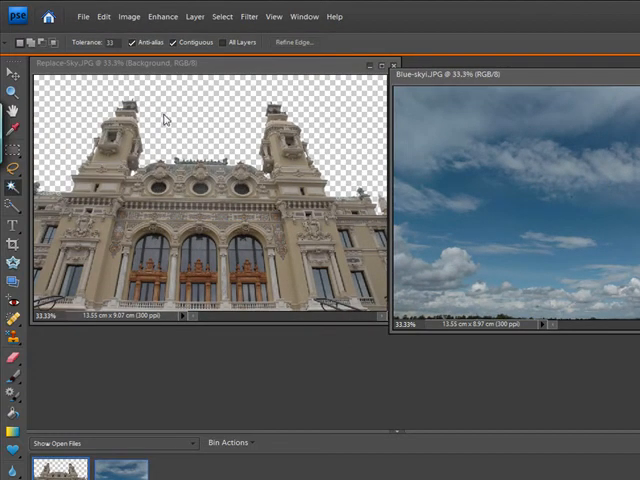
mouse_move(388, 128)
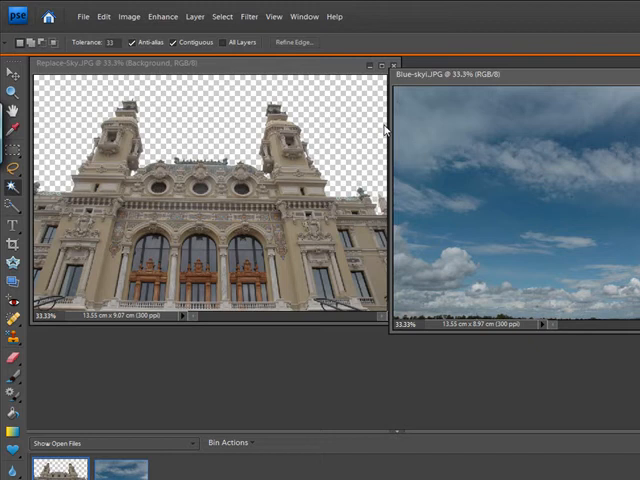
mouse_move(332, 100)
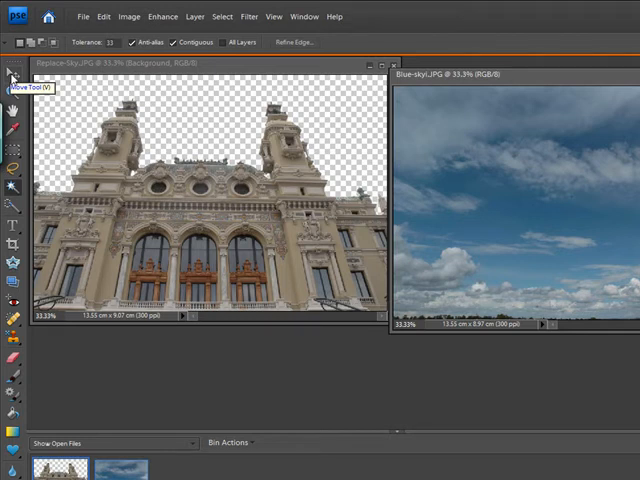
Step: Switch to the Move tool to drag the sky into the building document
left_click(12, 76)
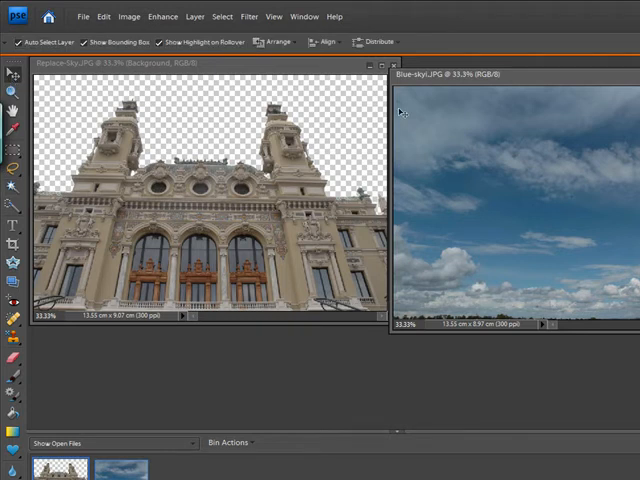
mouse_move(482, 168)
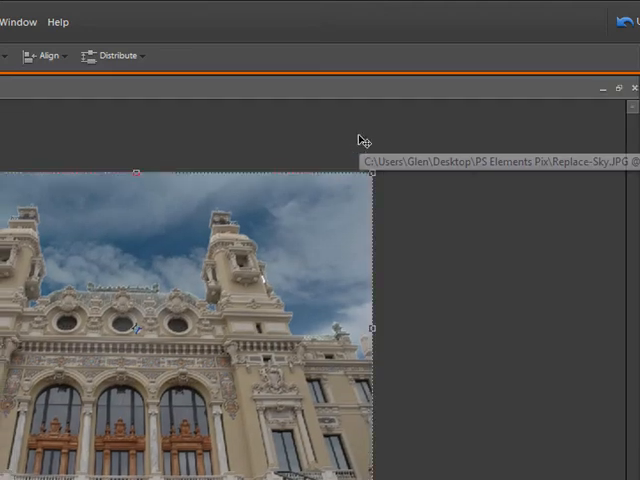
mouse_move(472, 216)
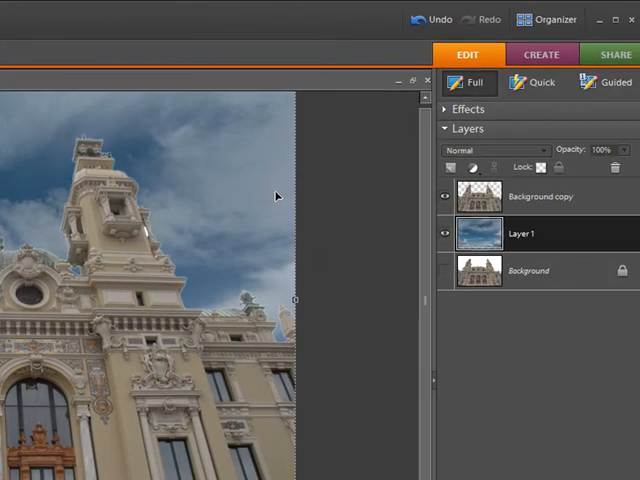
mouse_move(410, 230)
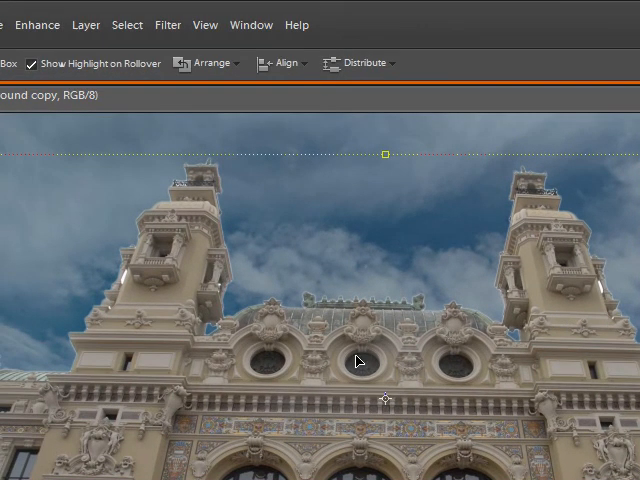
mouse_move(418, 216)
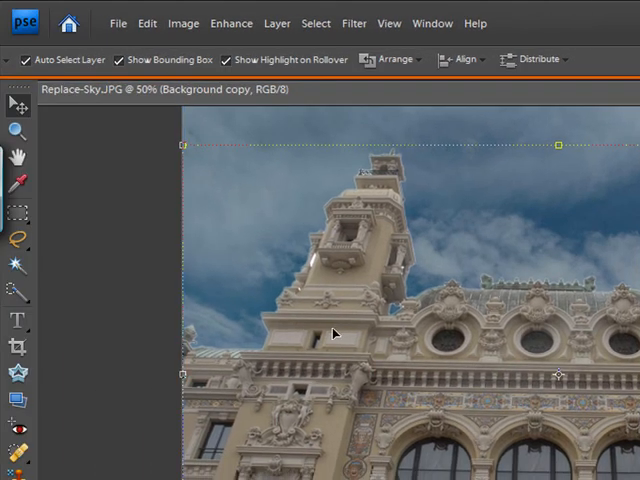
Step: Magnify the composite to inspect tower edges, then pick the Quick Selection tool
left_click(16, 132)
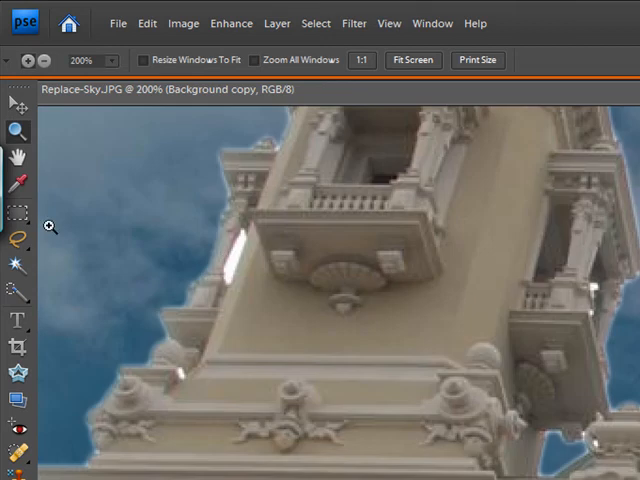
left_click(18, 296)
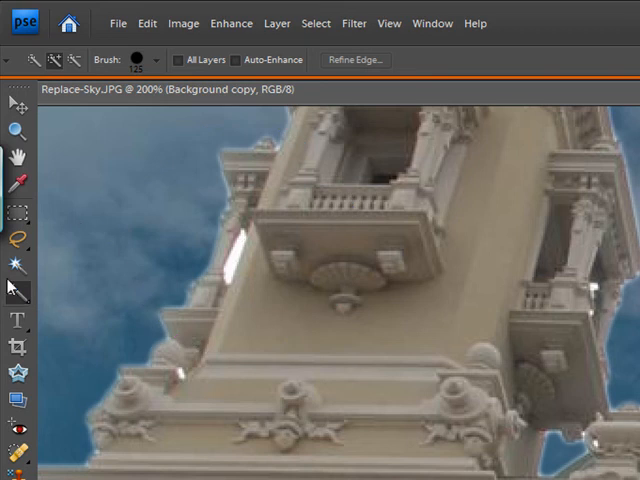
left_click(16, 262)
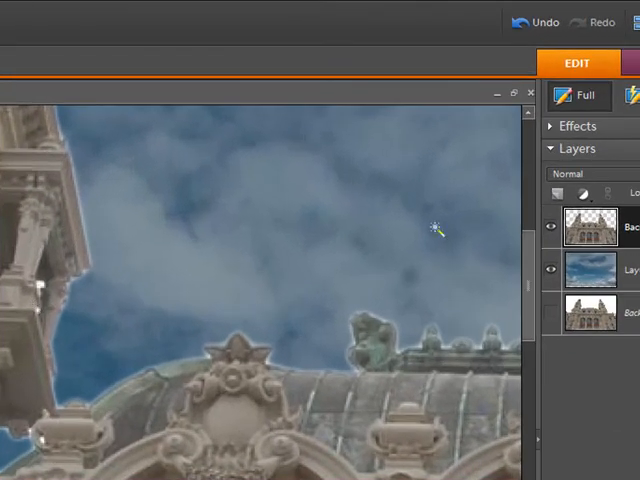
mouse_move(290, 450)
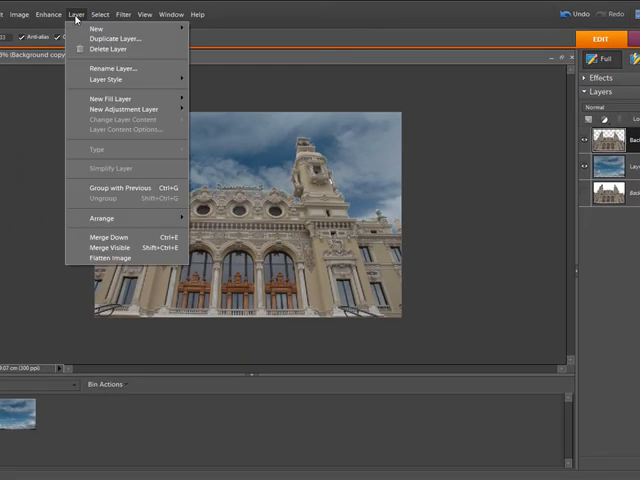
mouse_move(116, 248)
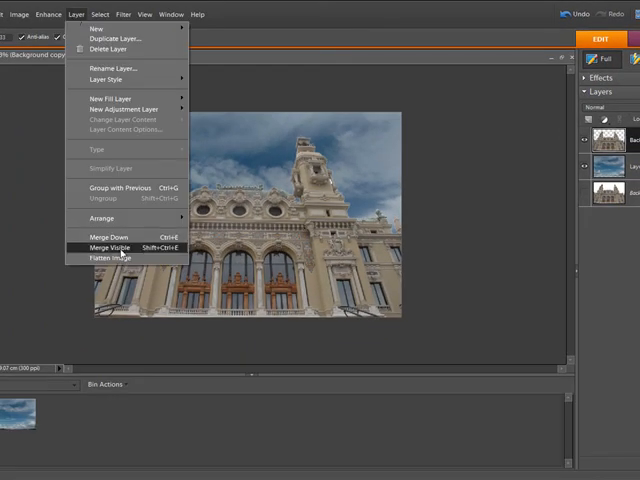
Step: Flatten the image, confirming that hidden layers are discarded
left_click(116, 246)
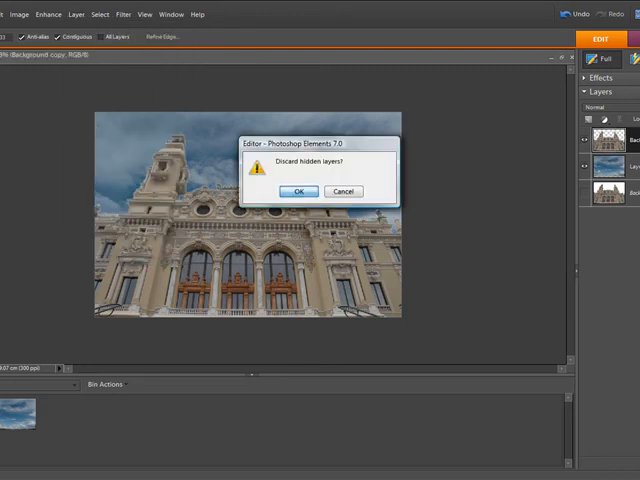
left_click(296, 192)
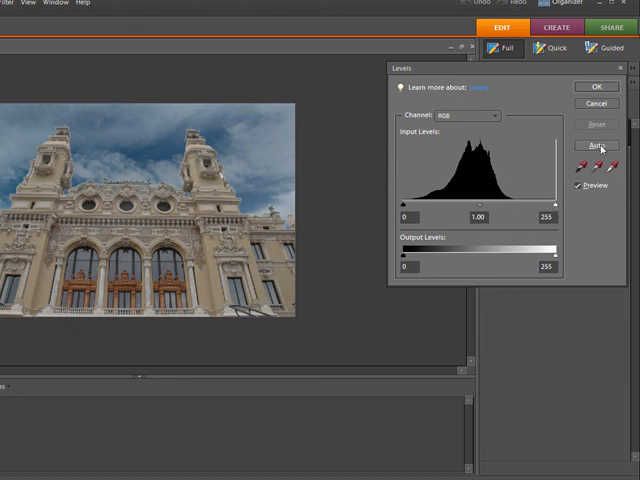
Step: Apply Auto Levels and accept the adjustment
left_click(596, 144)
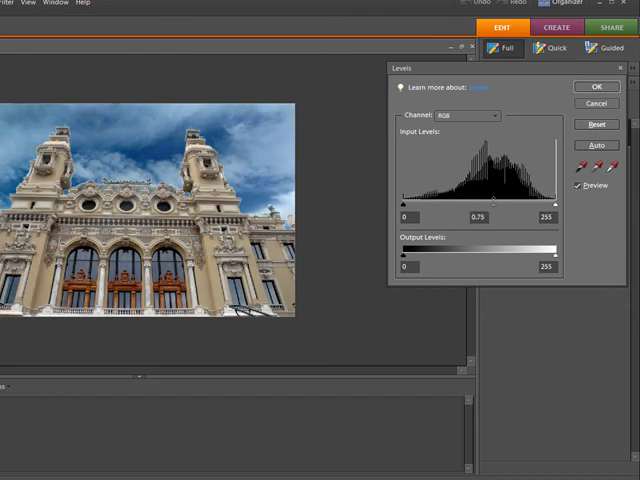
left_click(596, 86)
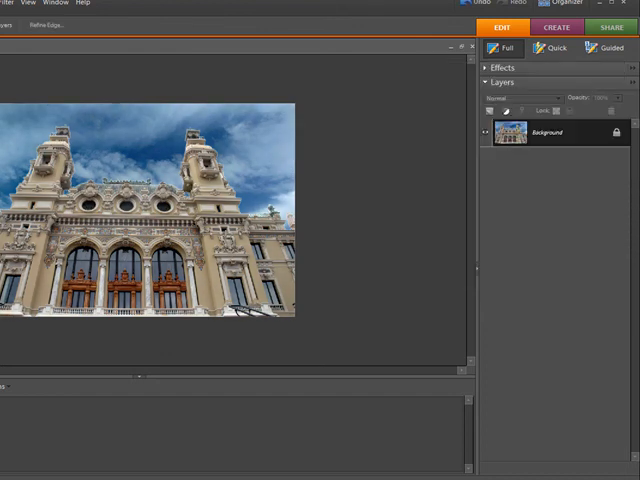